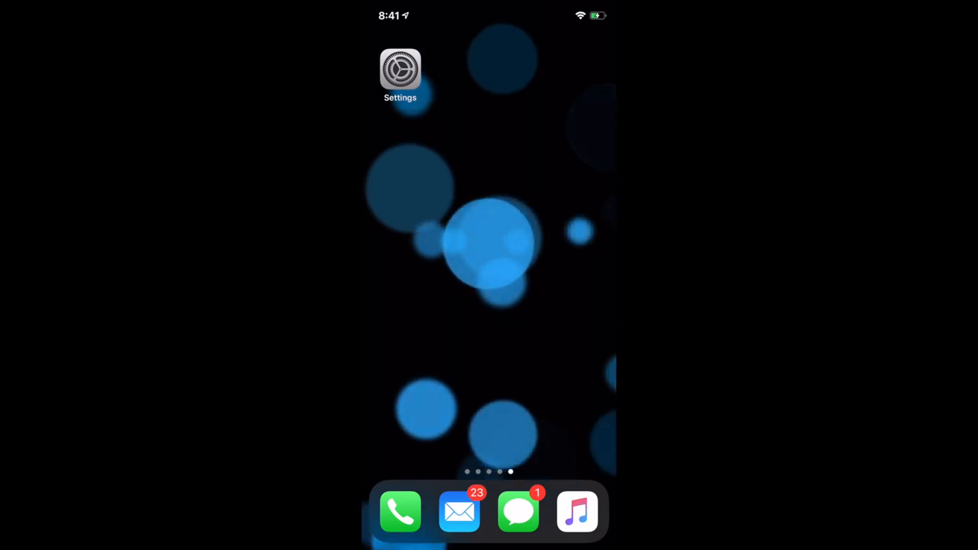
Reach the bottom of the Privacy page showing Analytics & Improvements and Advertising
left_click(400, 70)
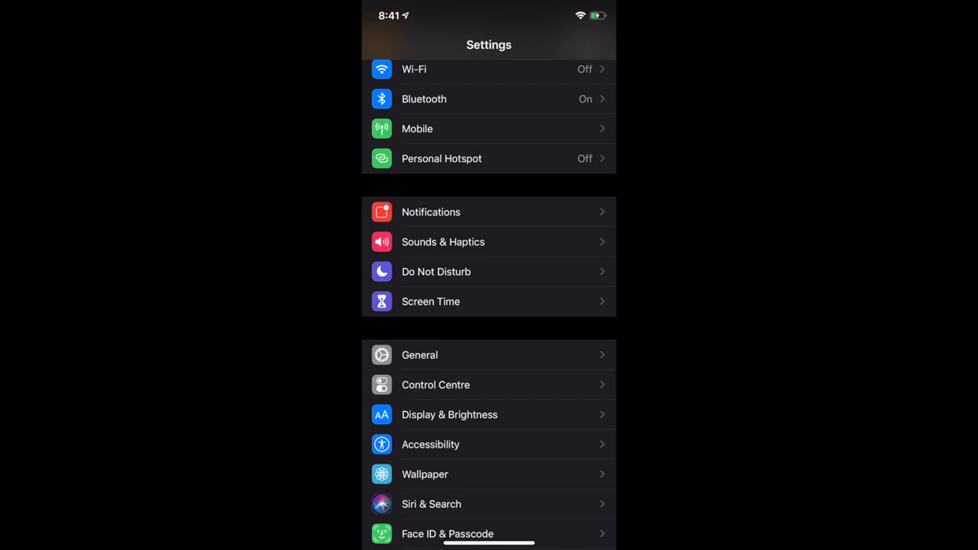
scroll("up", 3)
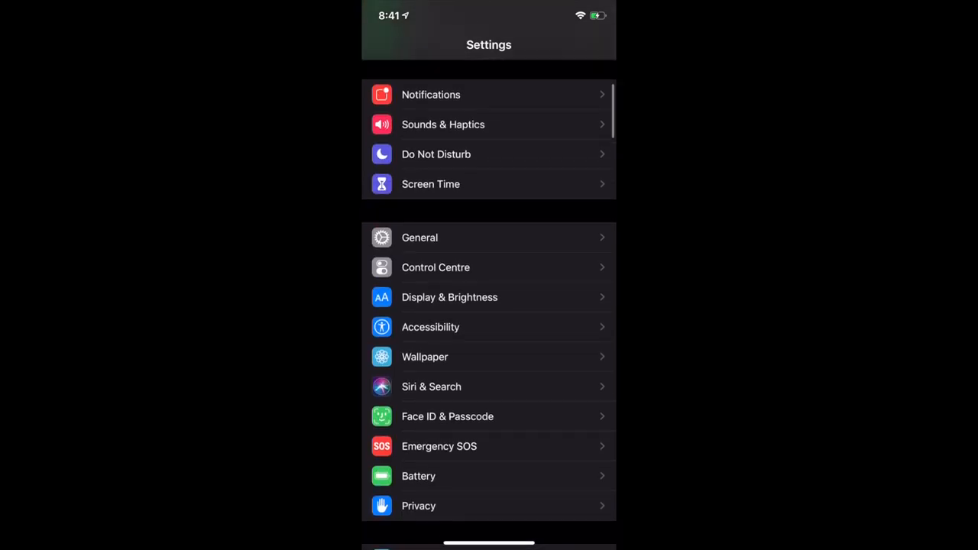
scroll("up", 3)
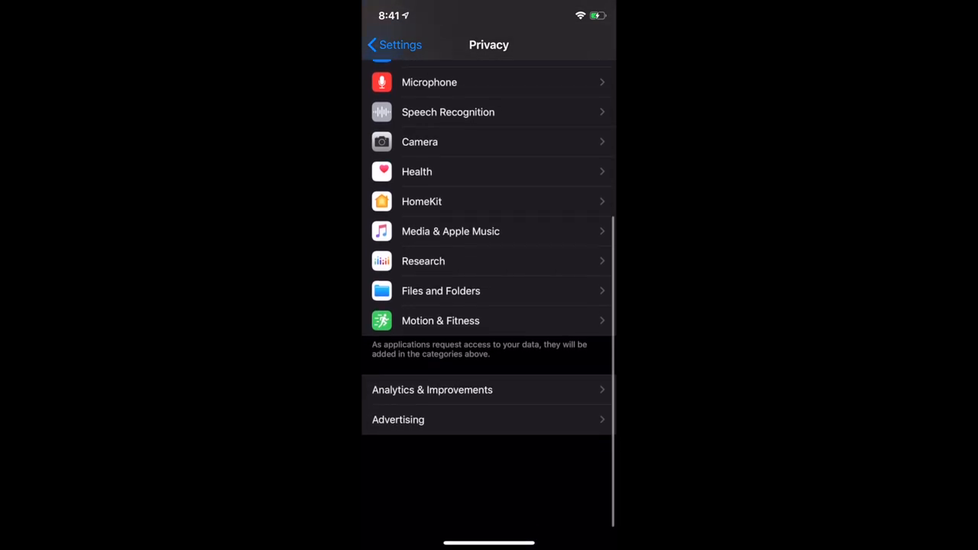
Review the Limit Ad Tracking option under Advertising, then return to the main Settings list
scroll("down", 3)
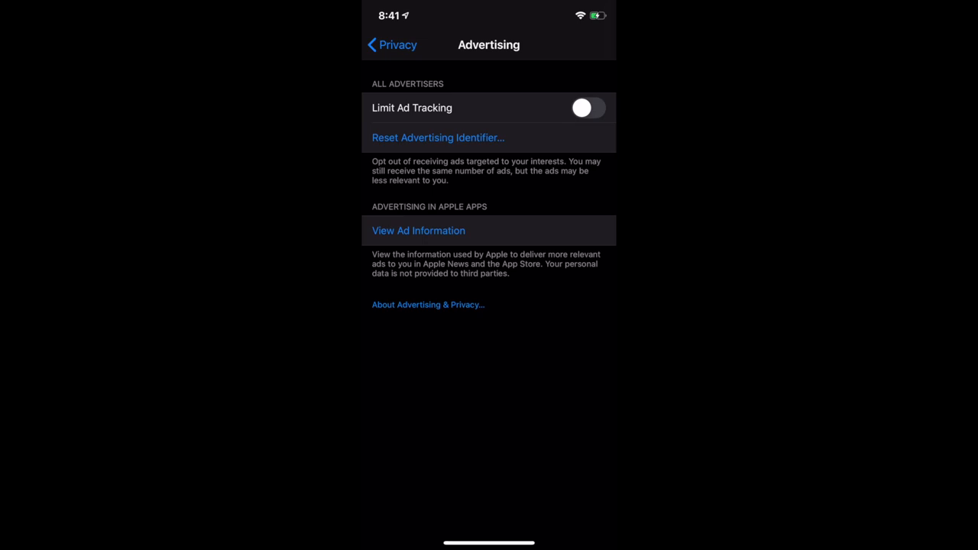
left_click(587, 107)
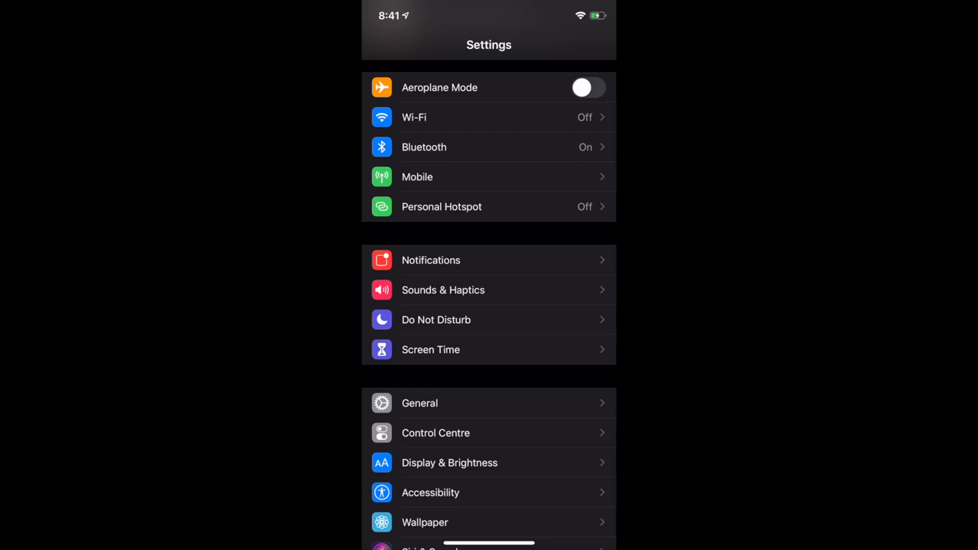
Look through the Bluetooth, Wi-Fi and Mobile pages in turn, then leave Settings for the home screen
left_click(425, 147)
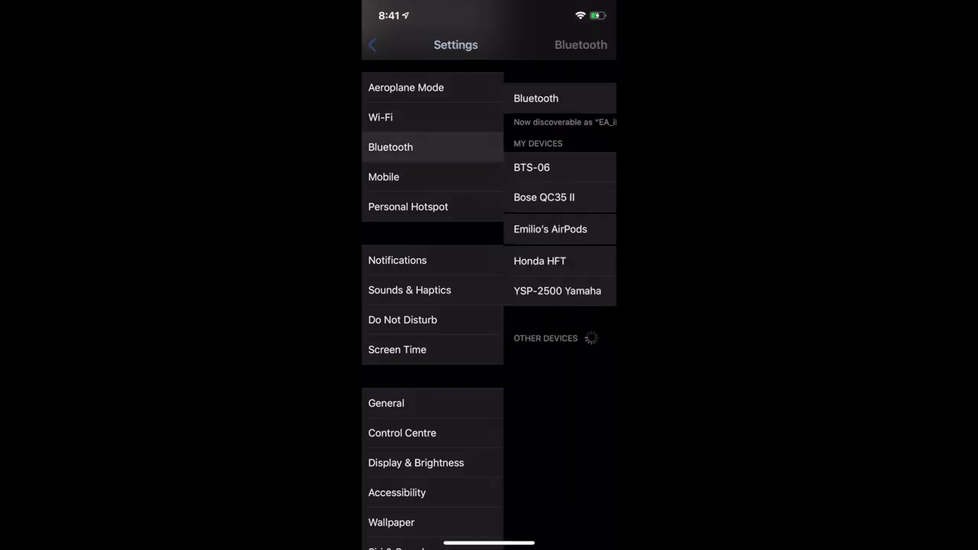
left_click(372, 45)
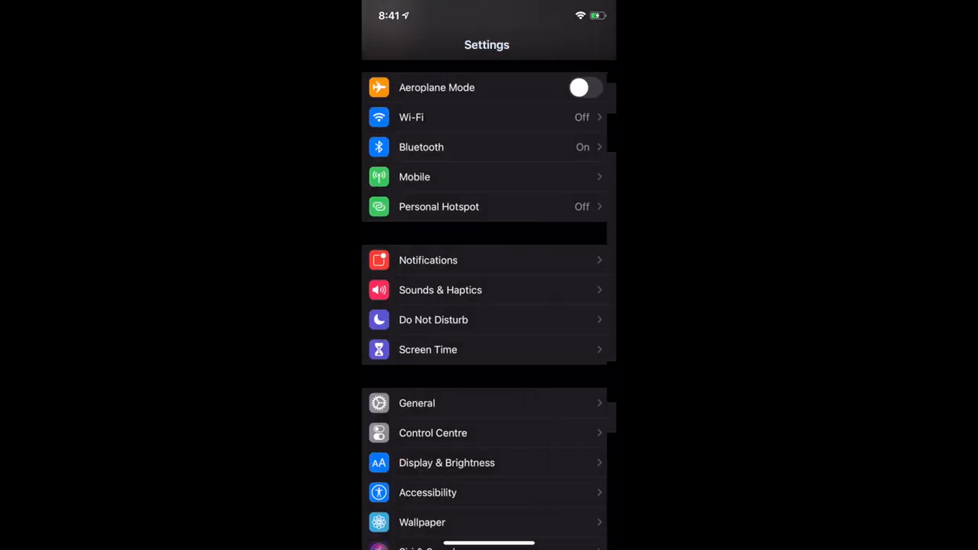
left_click(486, 116)
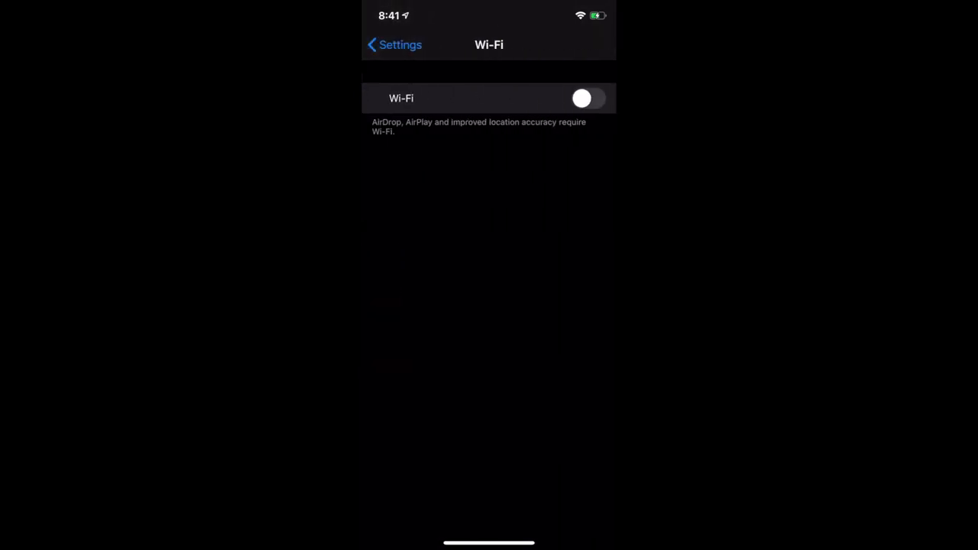
left_click(394, 45)
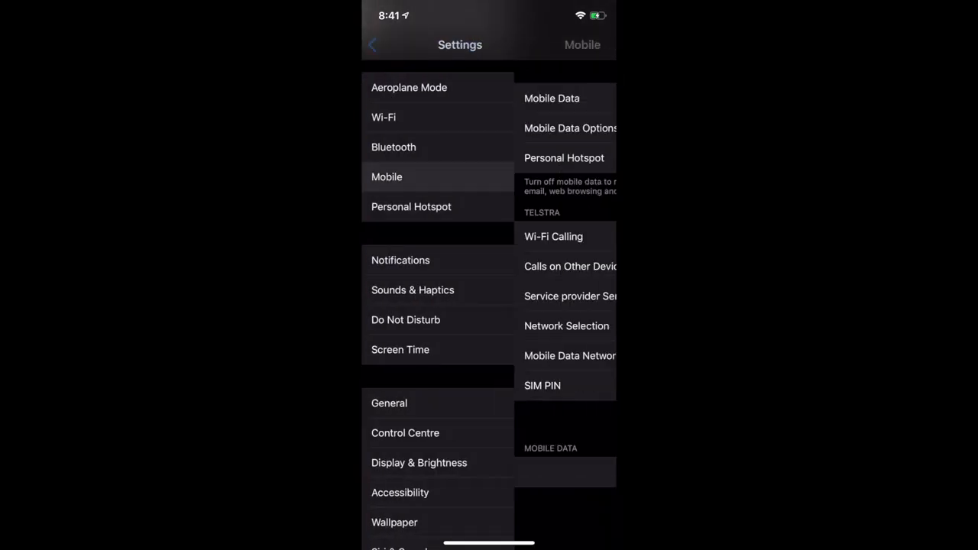
left_click(386, 177)
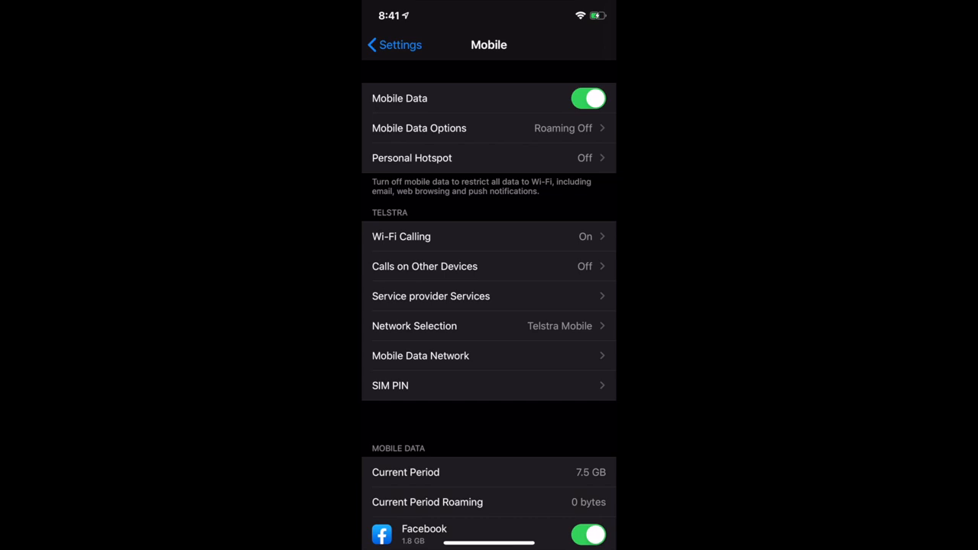
left_click(394, 45)
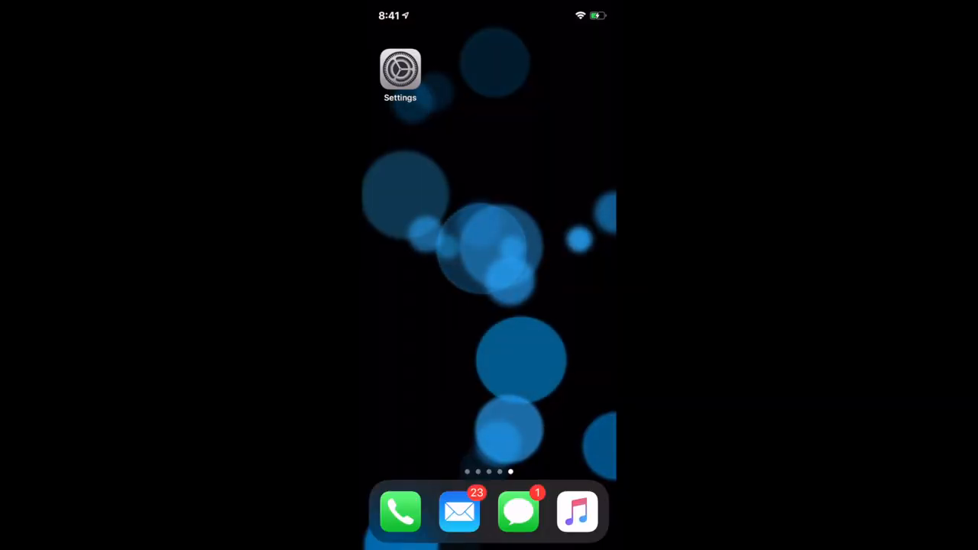
Reopen Settings to Privacy, check the Bluetooth app-access list, and reach Location Services
left_click(401, 70)
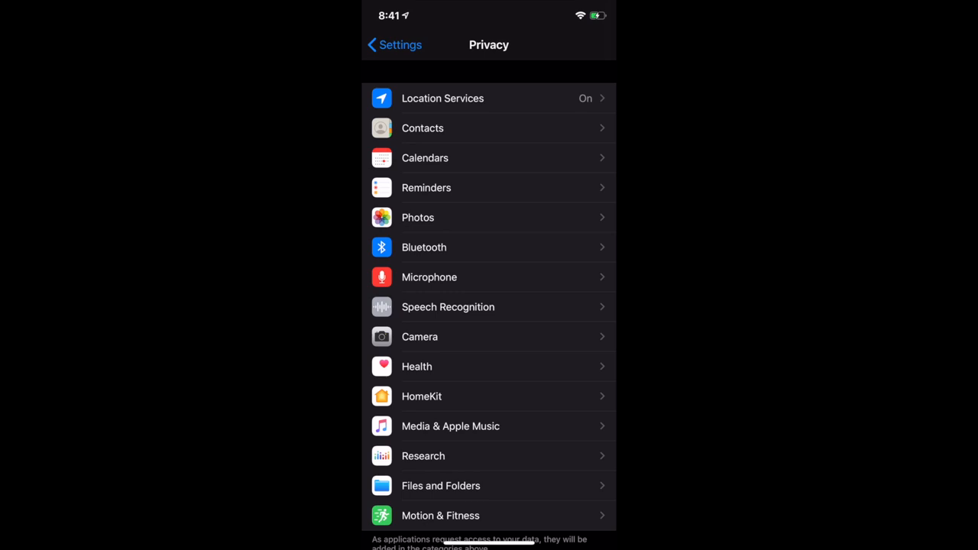
left_click(424, 248)
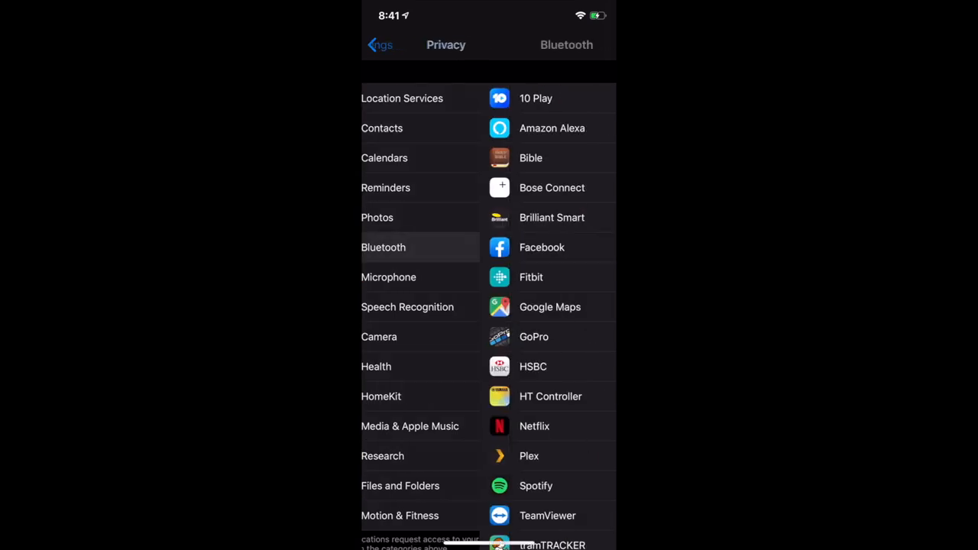
left_click(382, 247)
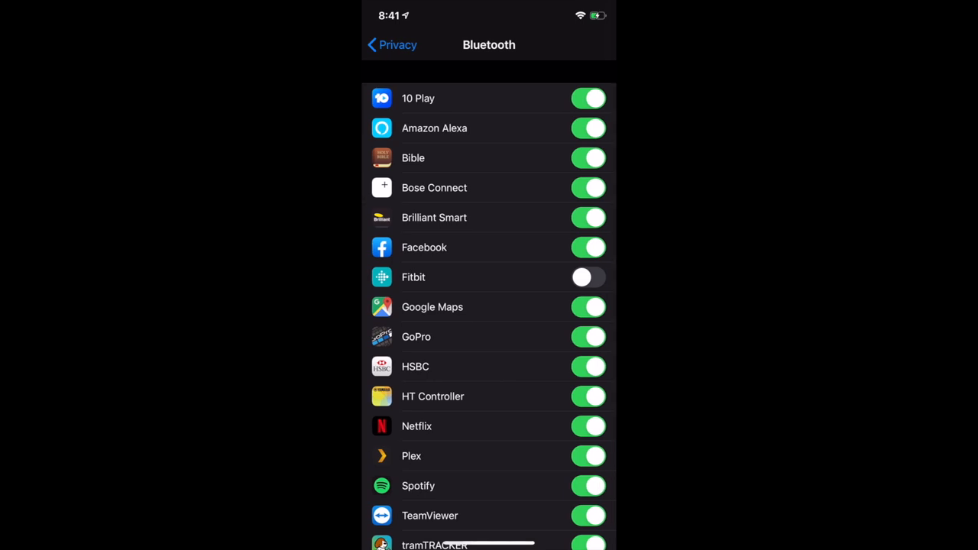
left_click(391, 44)
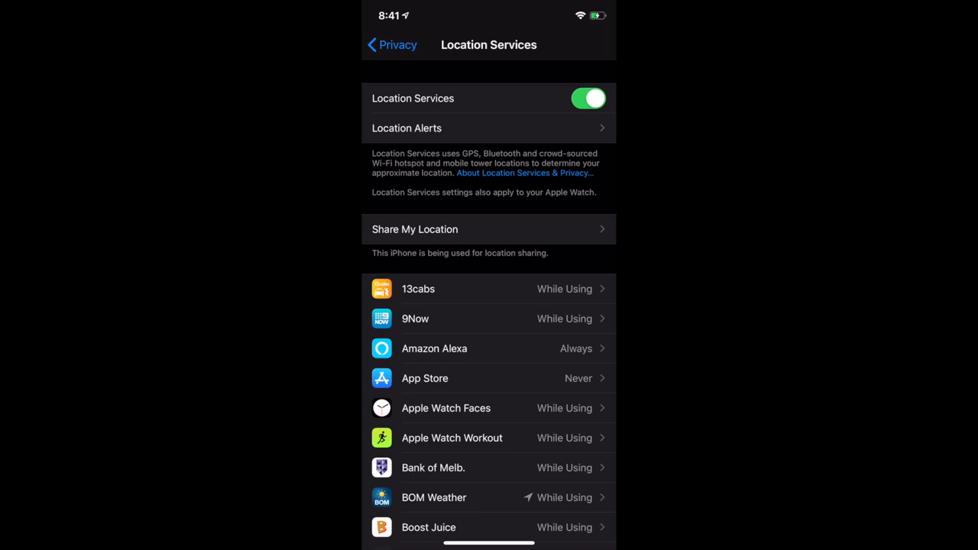
Browse the Location Services app list to the 13cabs entry set to While Using the App
scroll("up", 3)
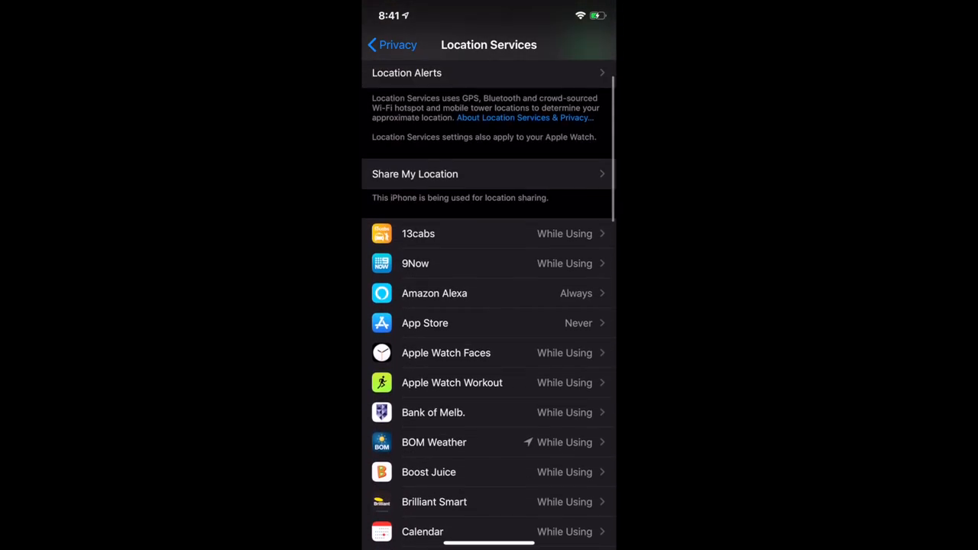
scroll("down", 3)
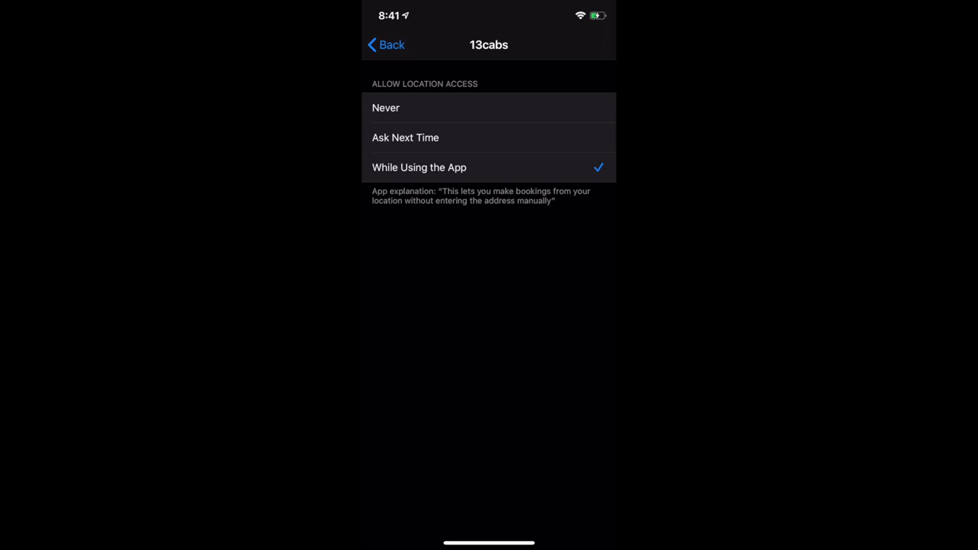
Return from the 13cabs page to the Location Services list, leaving While Using unchanged
left_click(387, 44)
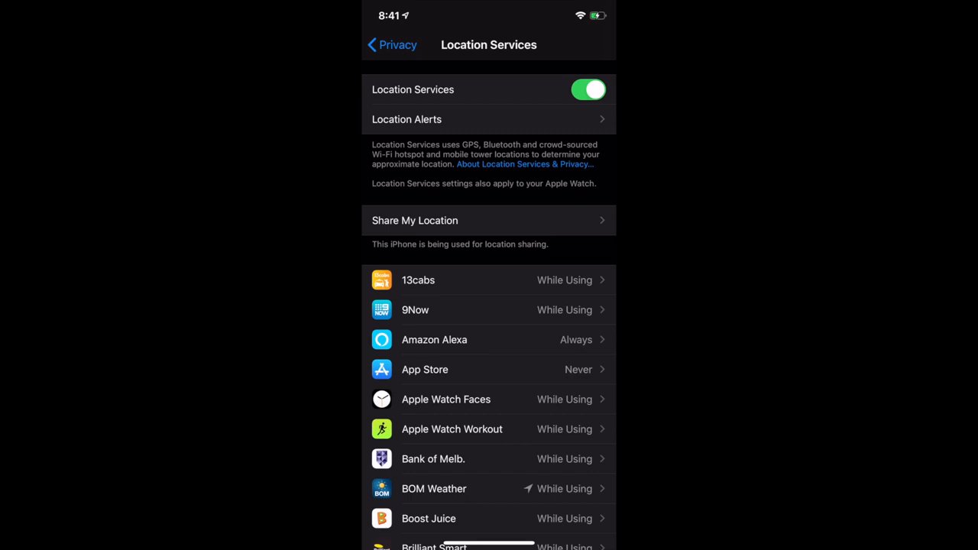
left_click(588, 89)
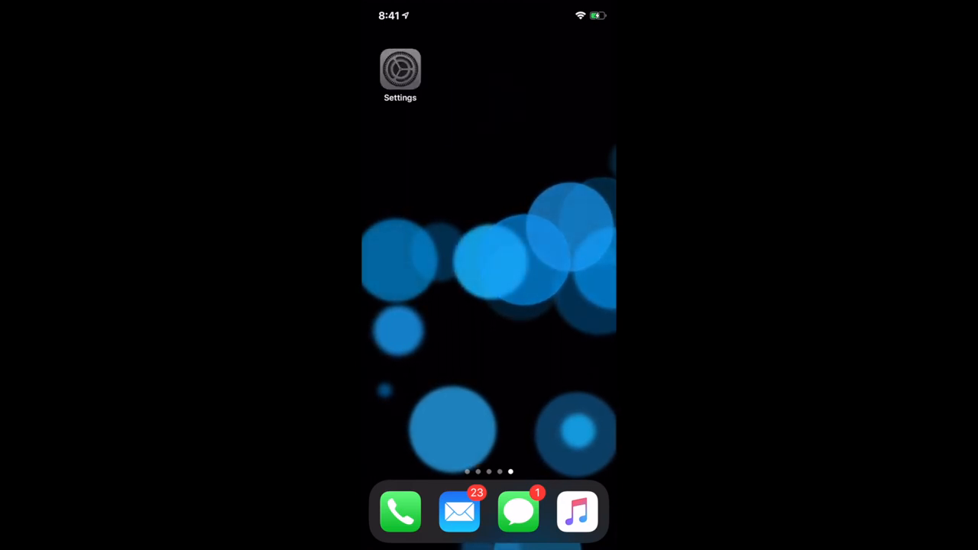
Reopen Settings and reach the VPN entry under General, currently Not Connected
left_click(400, 69)
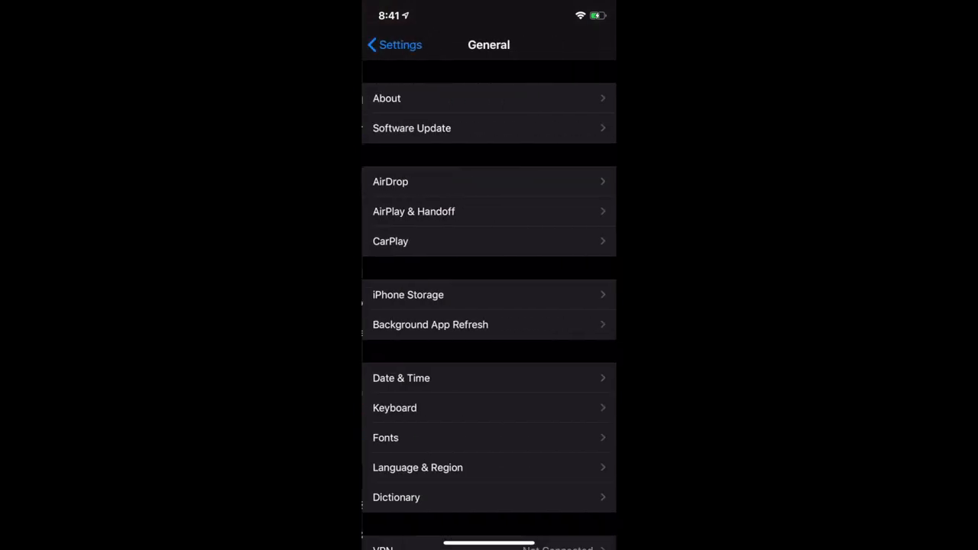
scroll("down", 3)
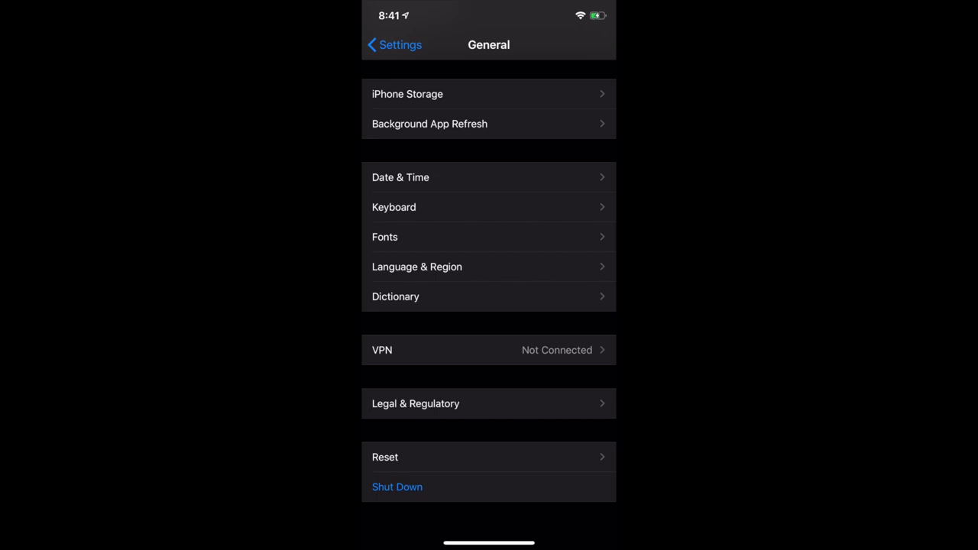
left_click(489, 350)
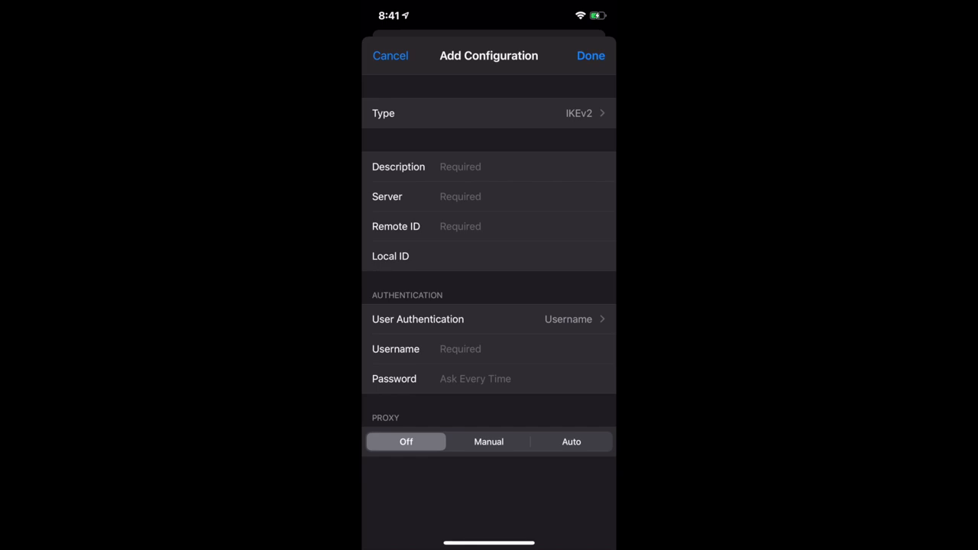
View the IKEv2/IPsec/L2TP type options, keep IKEv2, and cancel the blank VPN configuration
left_click(489, 113)
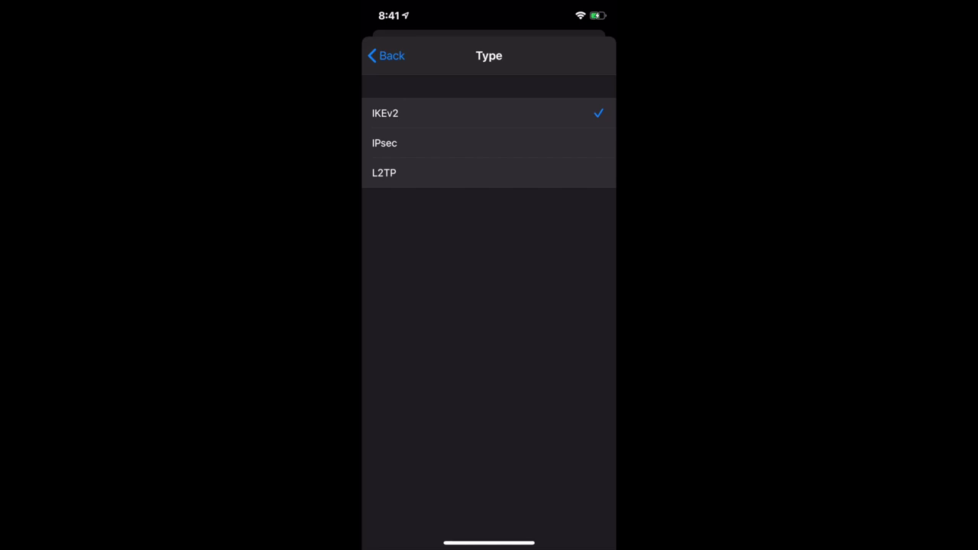
left_click(385, 55)
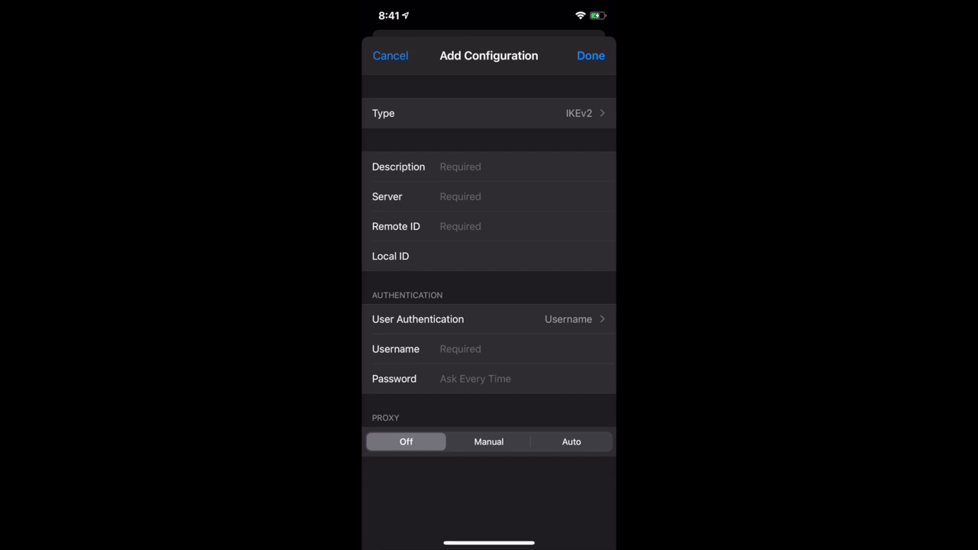
scroll("up", 3)
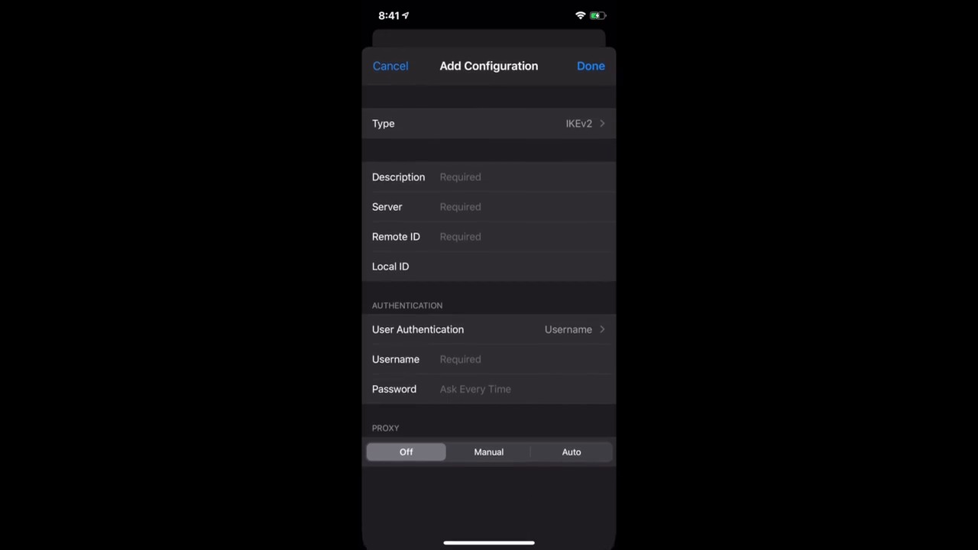
left_click(389, 66)
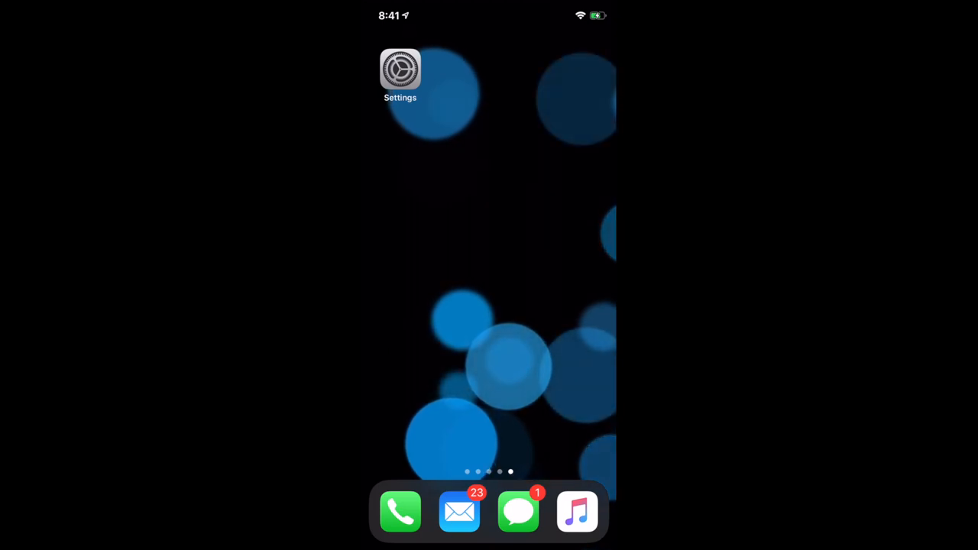
Switch off Listen for "Hey Siri" and Press Side Button for Siri, confirm Turn Off Siri, and go home
left_click(400, 69)
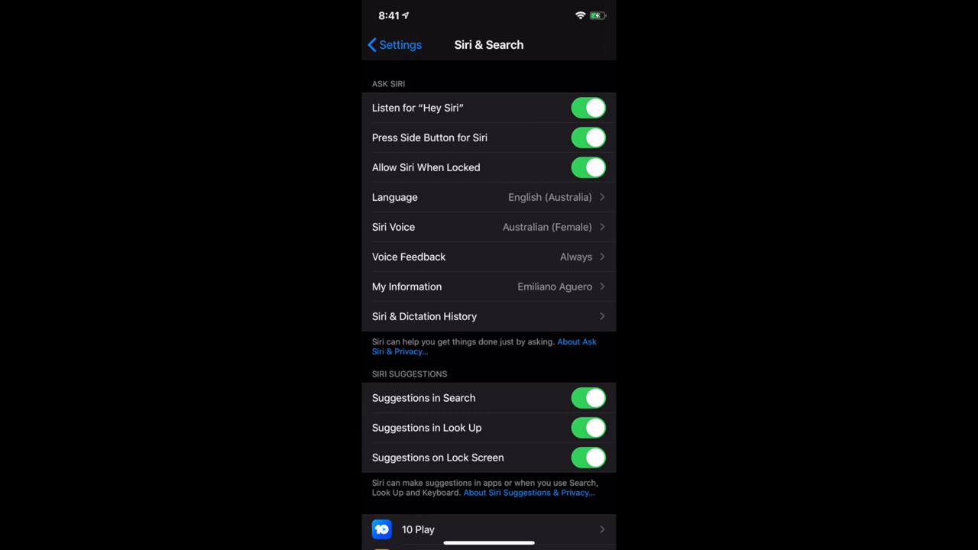
left_click(588, 107)
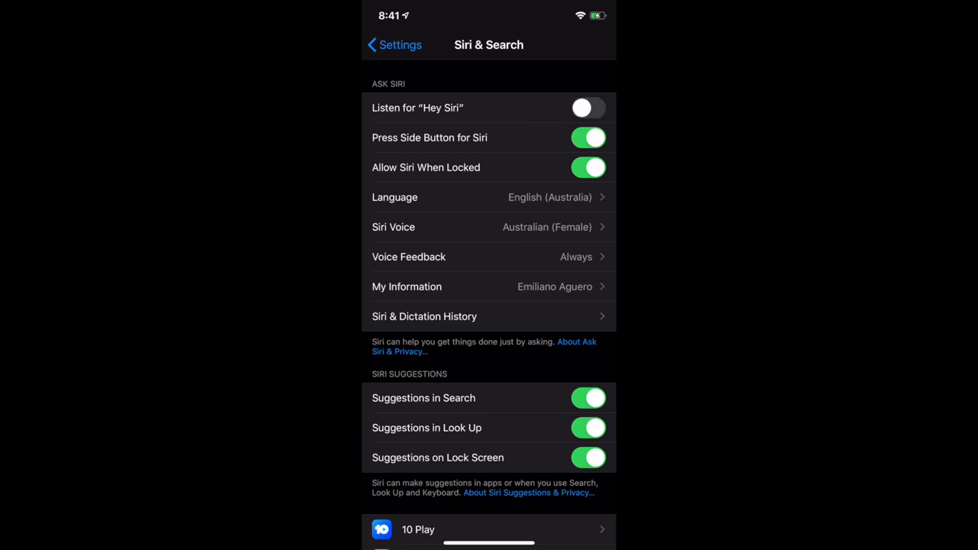
left_click(588, 138)
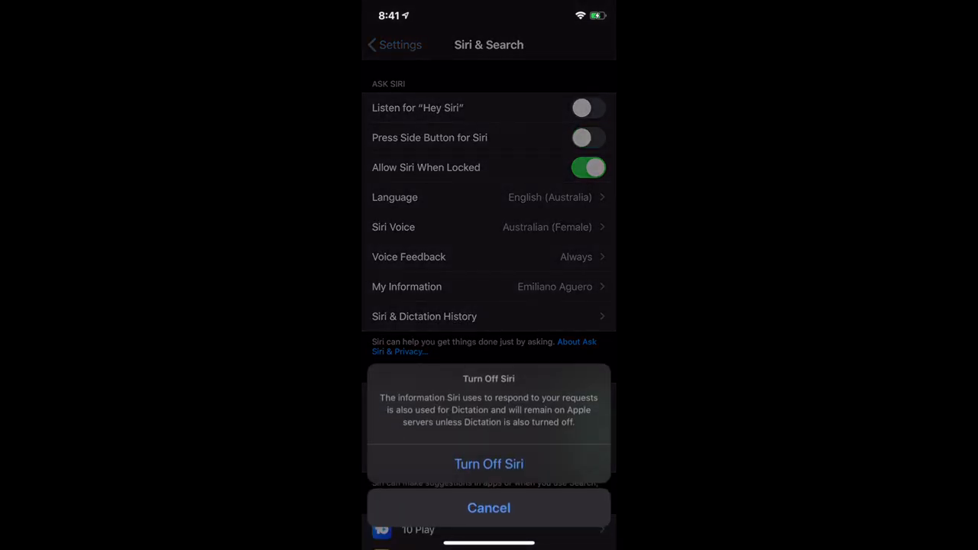
left_click(489, 464)
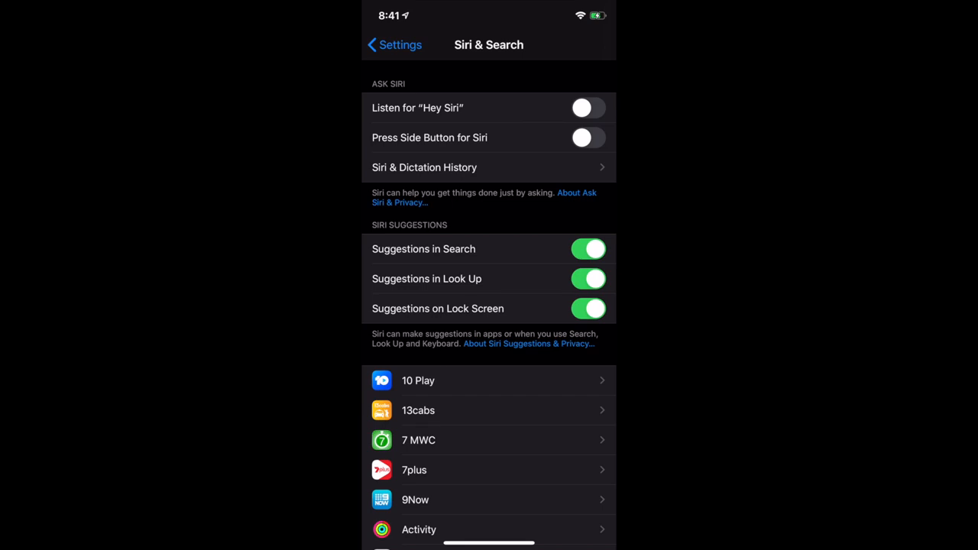
key("home")
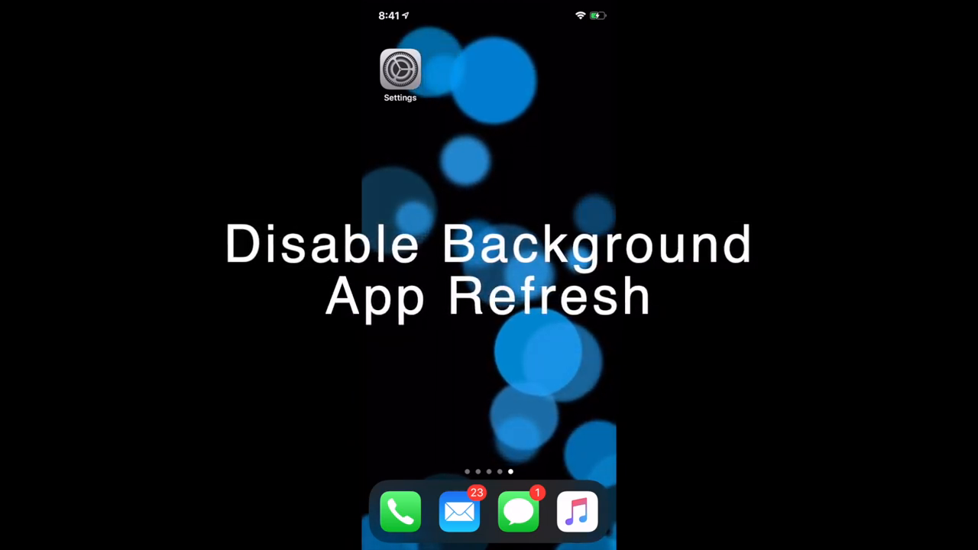
Set Background App Refresh under General to Off for all apps and return to the home screen
left_click(400, 68)
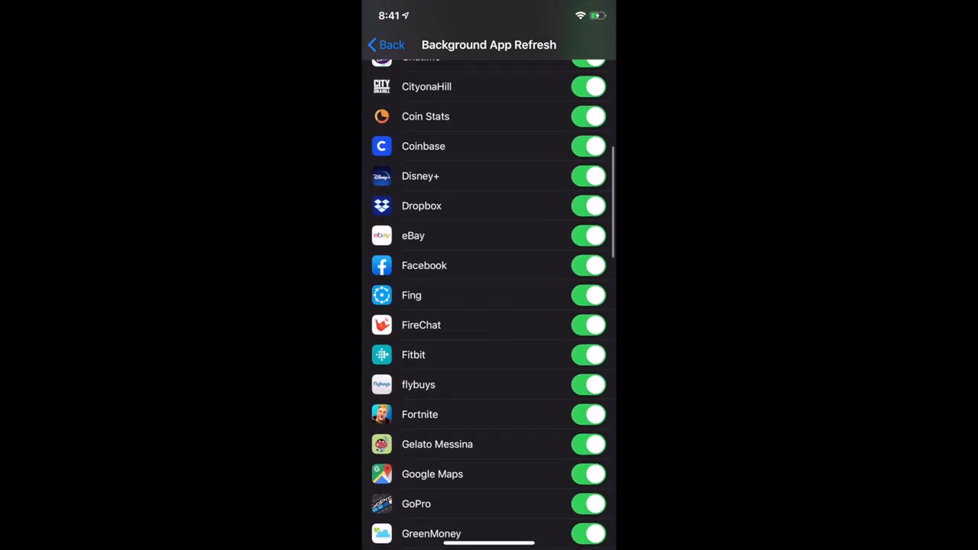
scroll("down", 3)
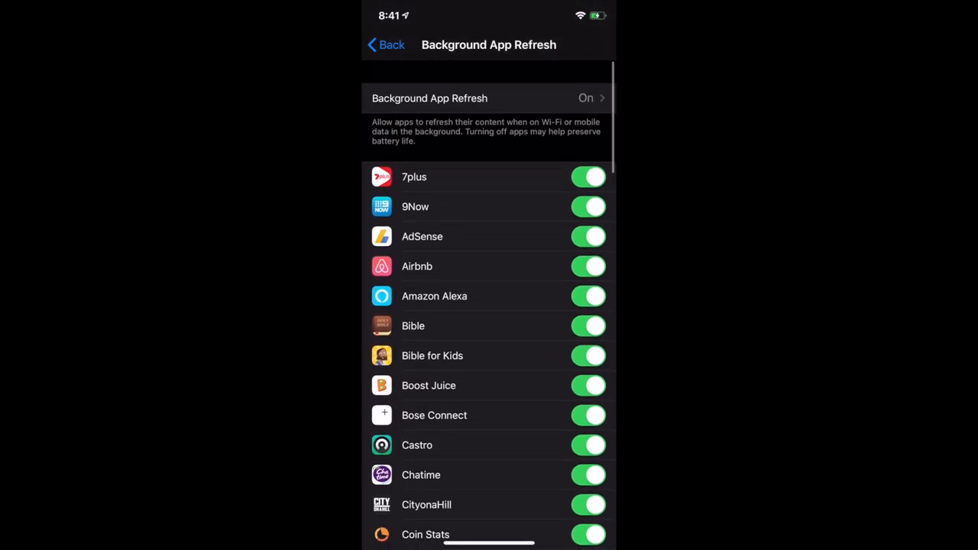
left_click(489, 98)
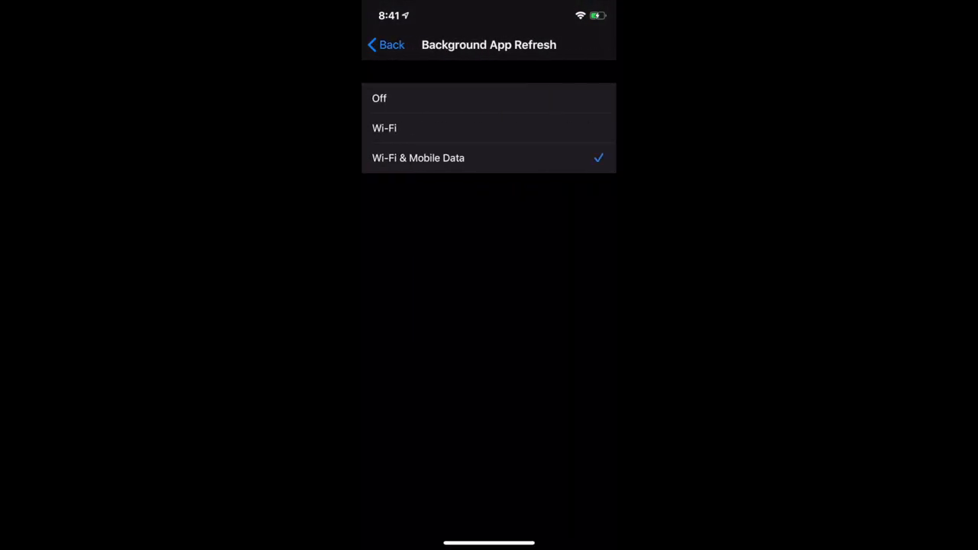
left_click(385, 44)
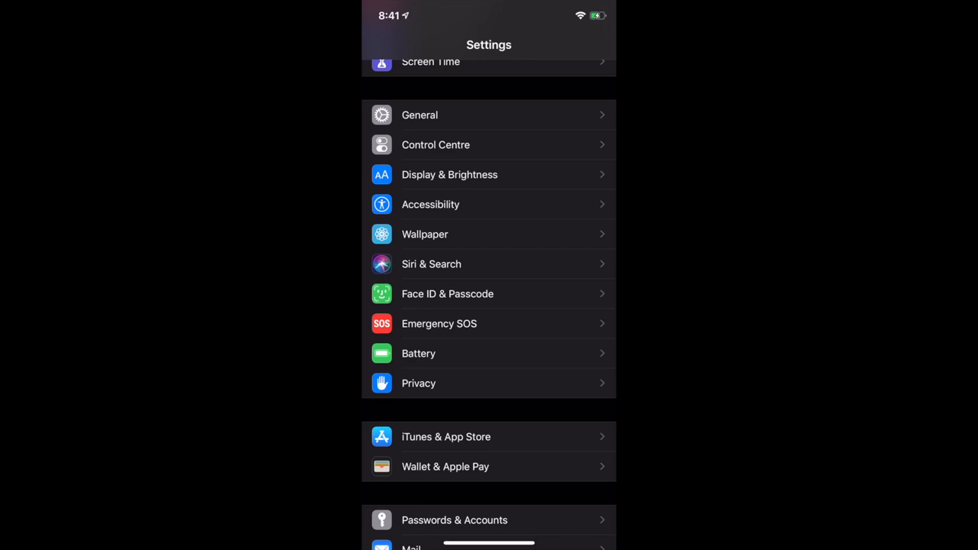
key("home")
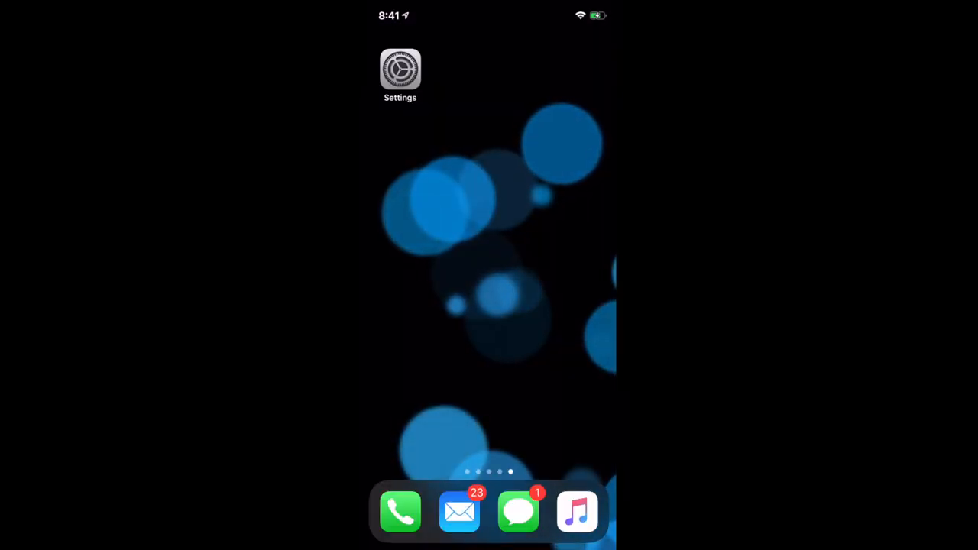